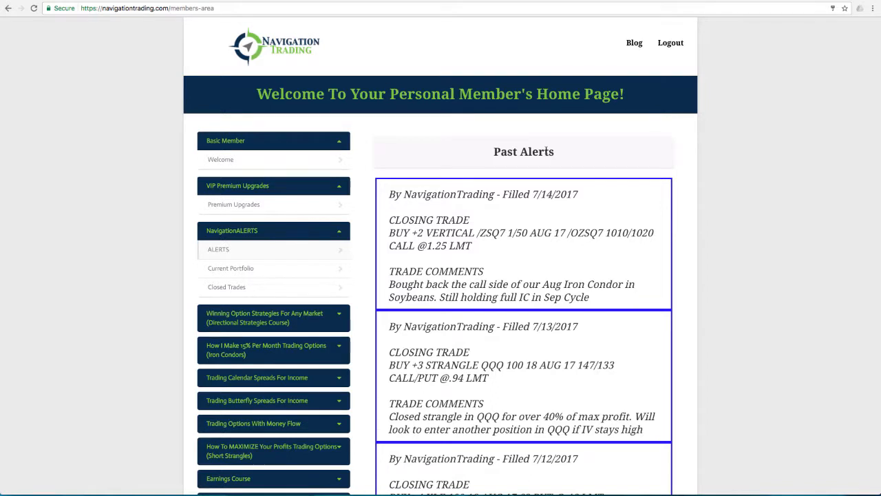
mouse_move(273, 317)
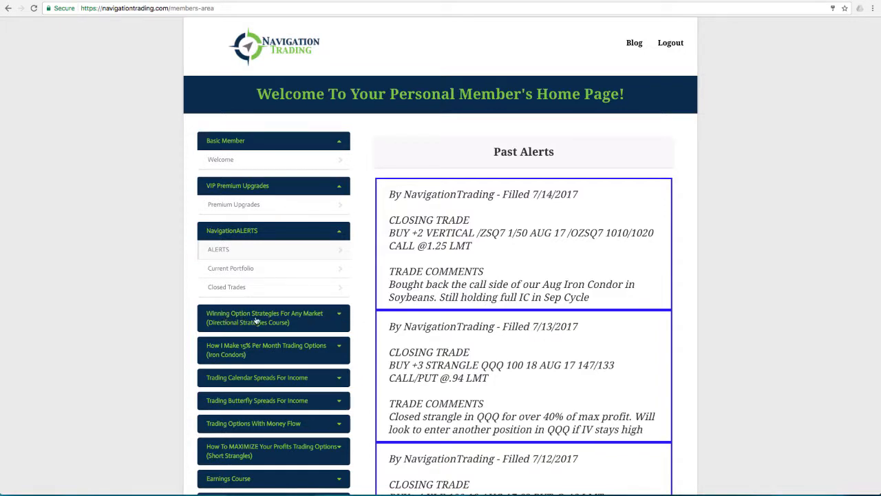
mouse_move(231, 332)
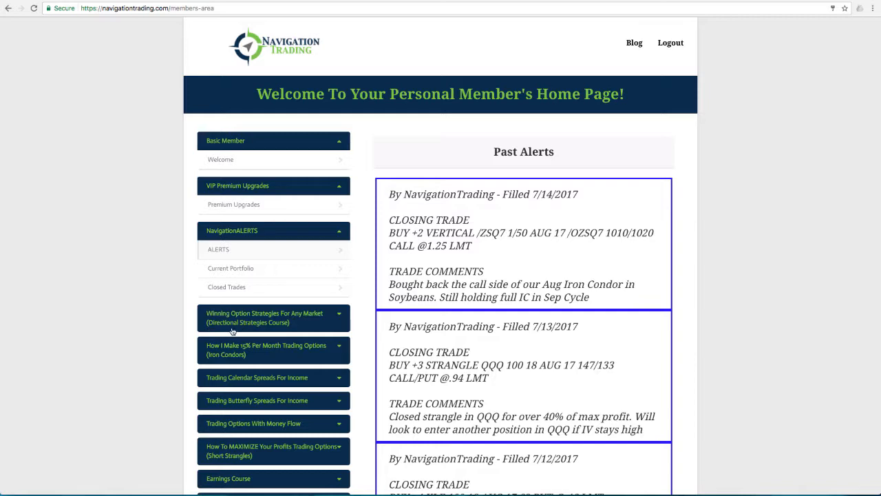
mouse_move(240, 328)
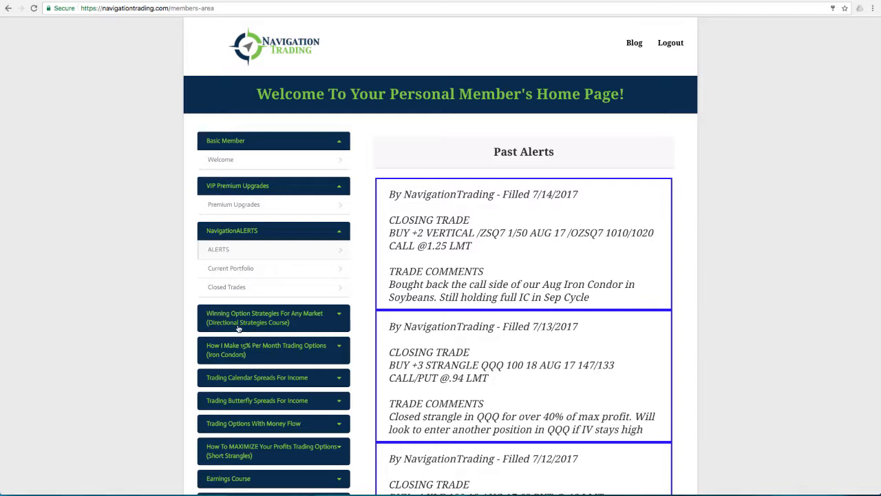
- Go to the Winning Option Strategies For Any Market course page from the members page
left_click(273, 317)
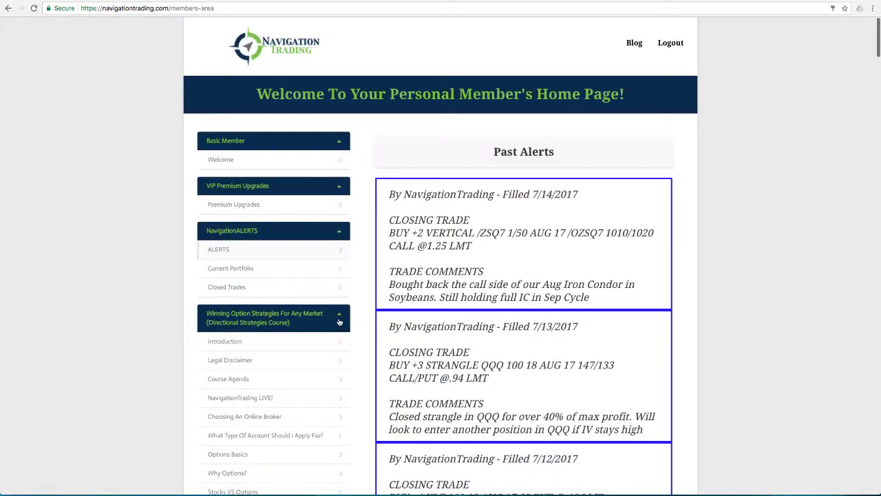
mouse_move(297, 359)
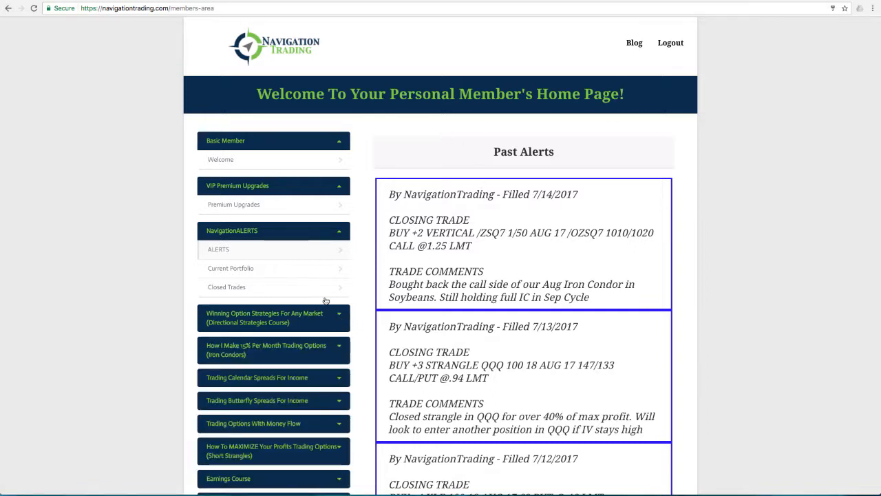
mouse_move(242, 206)
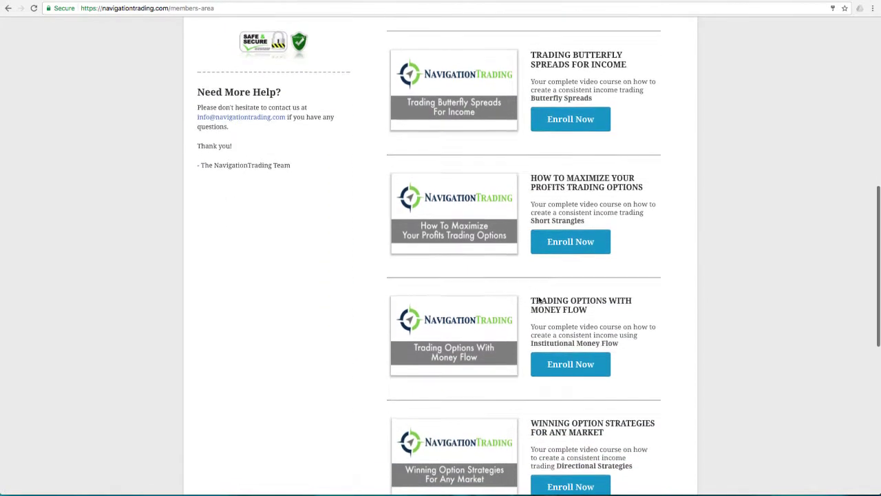
scroll("down", 3)
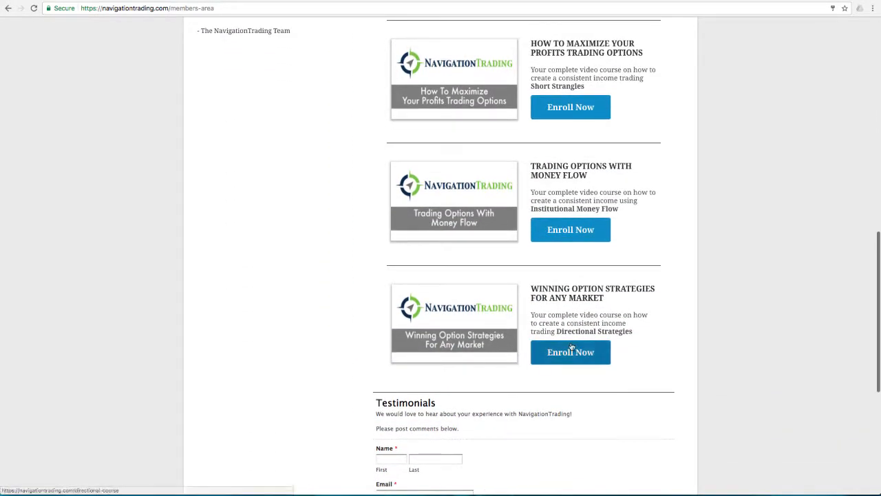
left_click(570, 353)
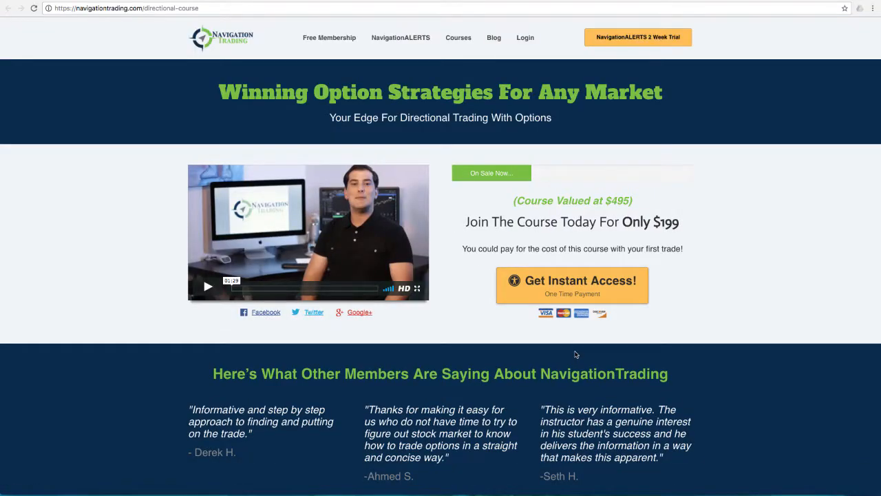
mouse_move(578, 353)
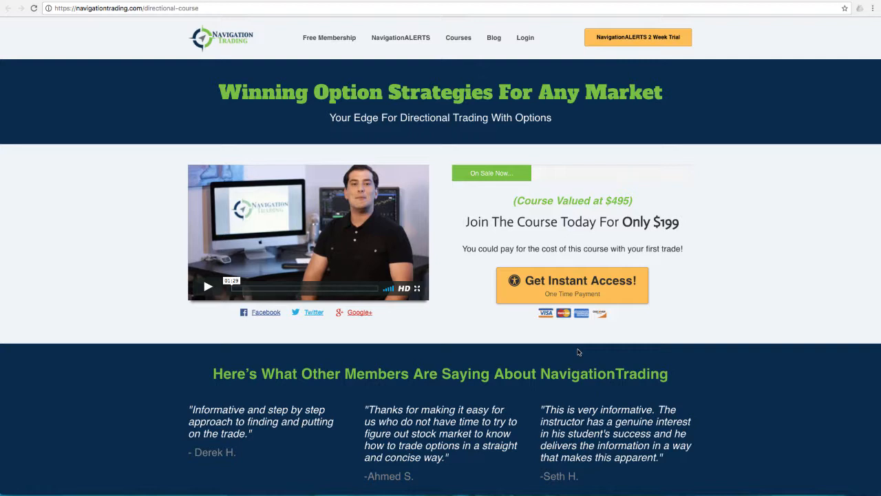
mouse_move(602, 361)
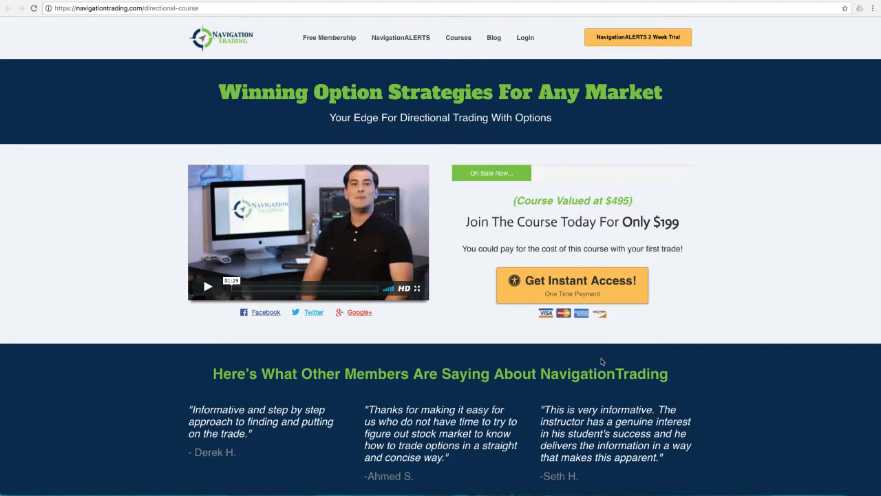
mouse_move(688, 221)
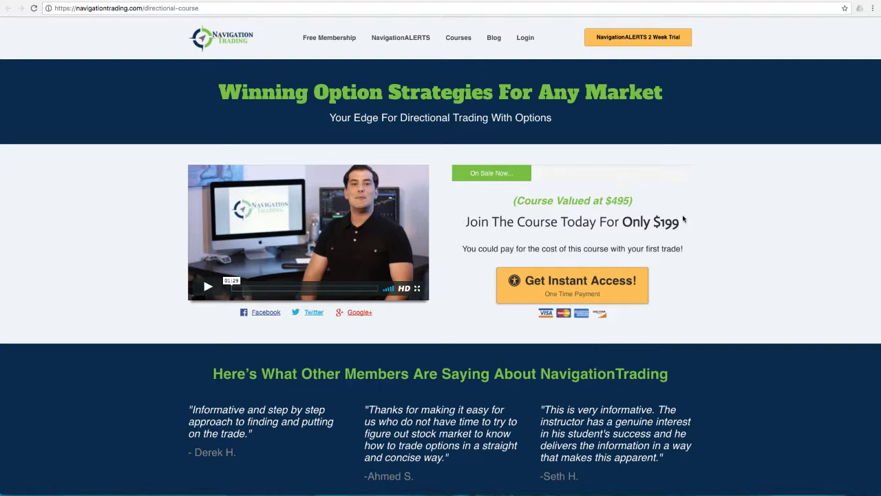
mouse_move(673, 239)
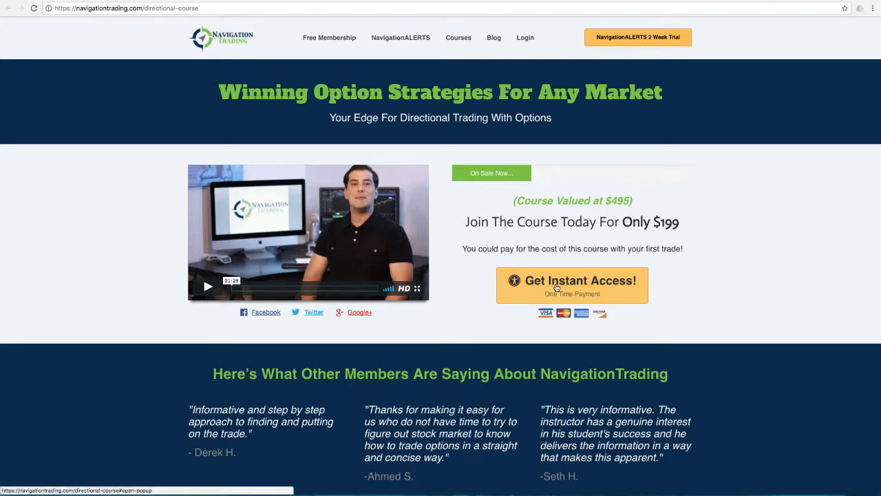
- Start Get Instant Access checkout and enter the promo code in the order form
left_click(572, 281)
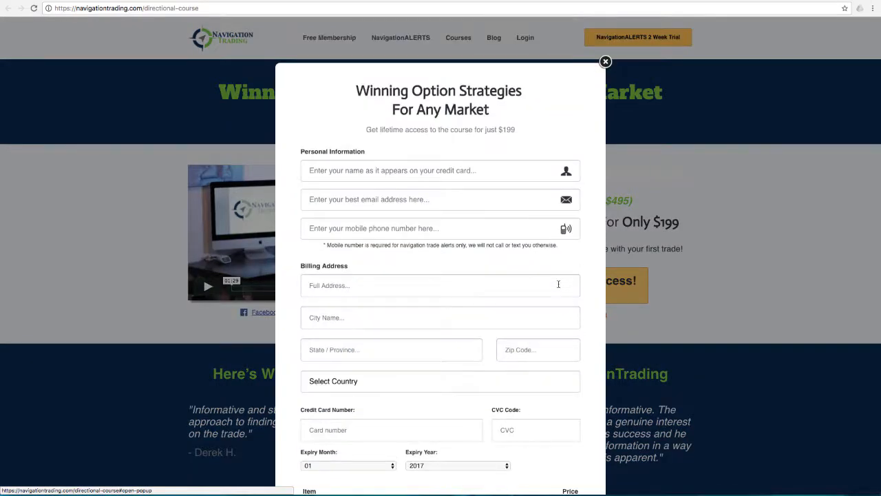
scroll("down", 3)
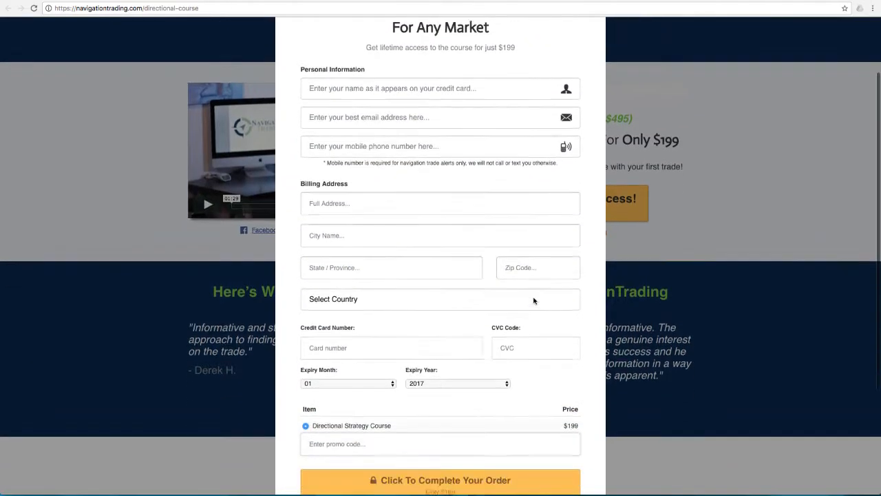
scroll("down", 3)
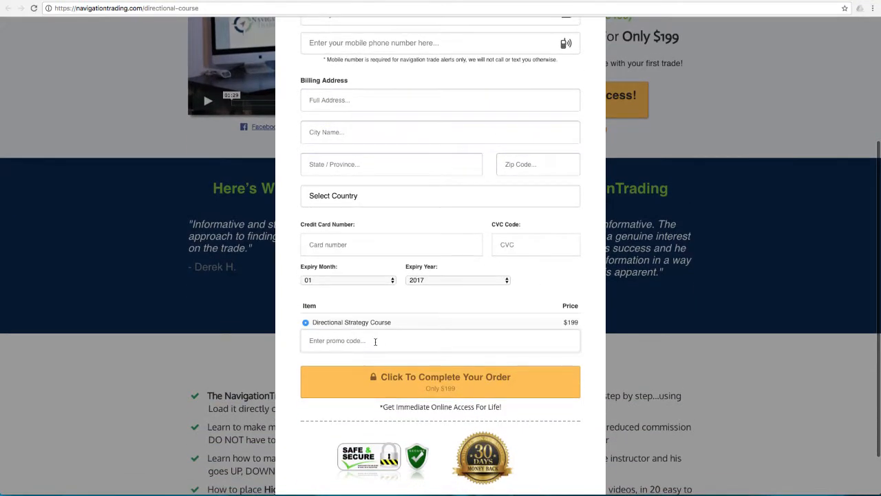
type("course50")
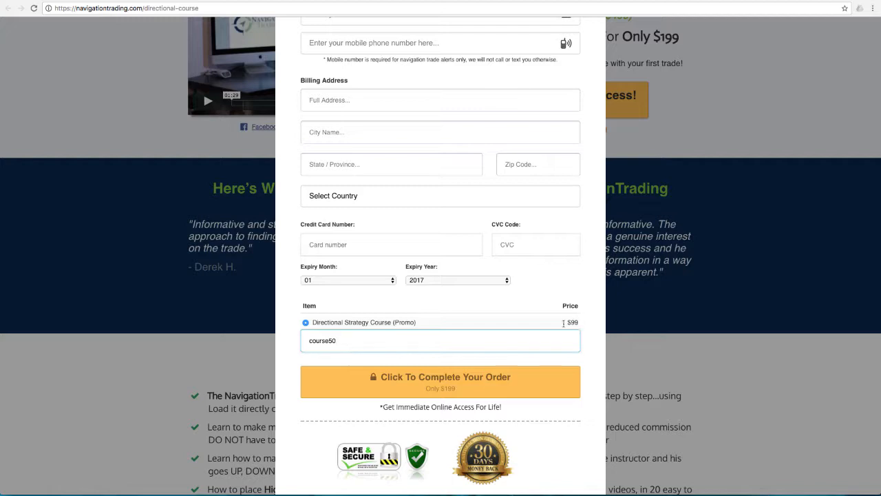
mouse_move(582, 328)
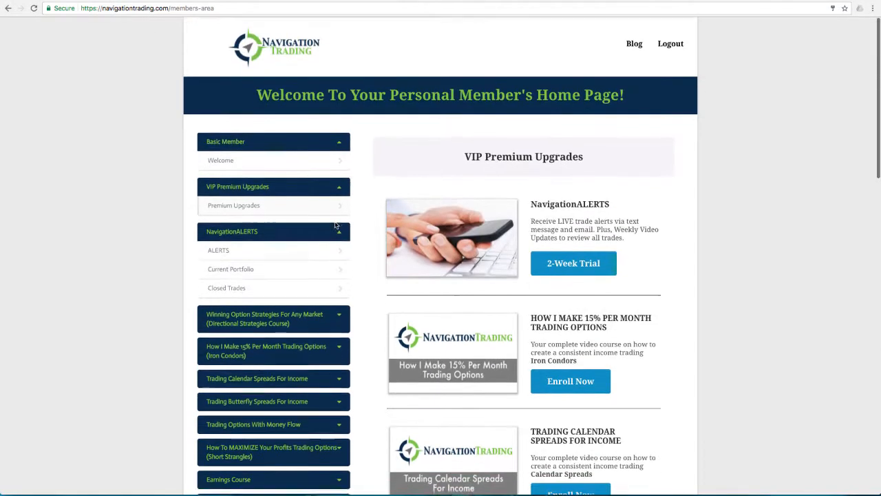
- Return to the past trade alerts and scroll to the 7/10 XLE short put opening alert
left_click(218, 249)
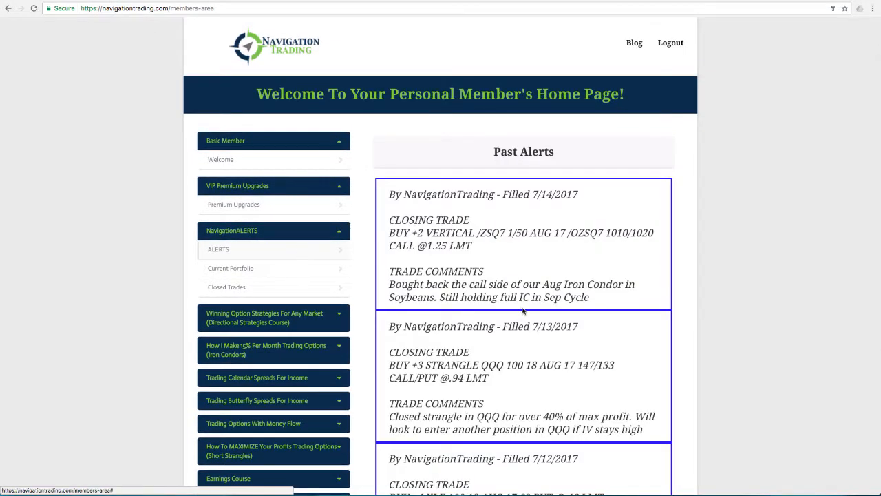
scroll("down", 3)
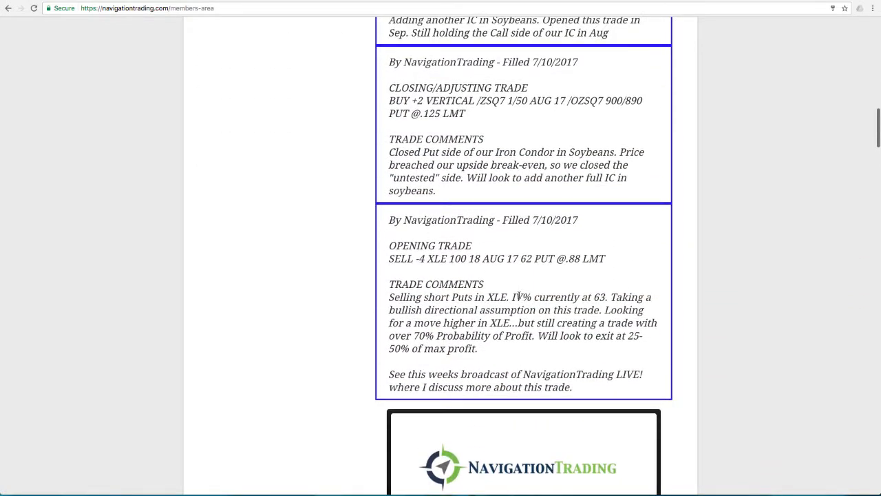
mouse_move(504, 282)
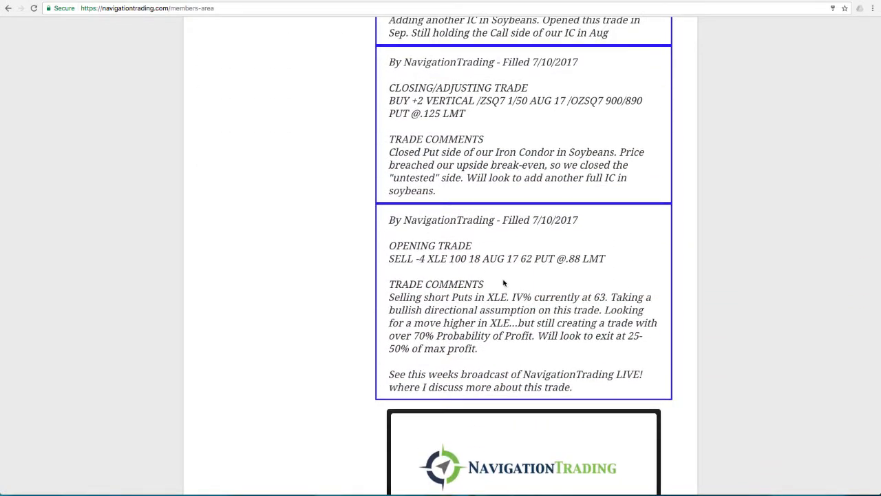
mouse_move(490, 278)
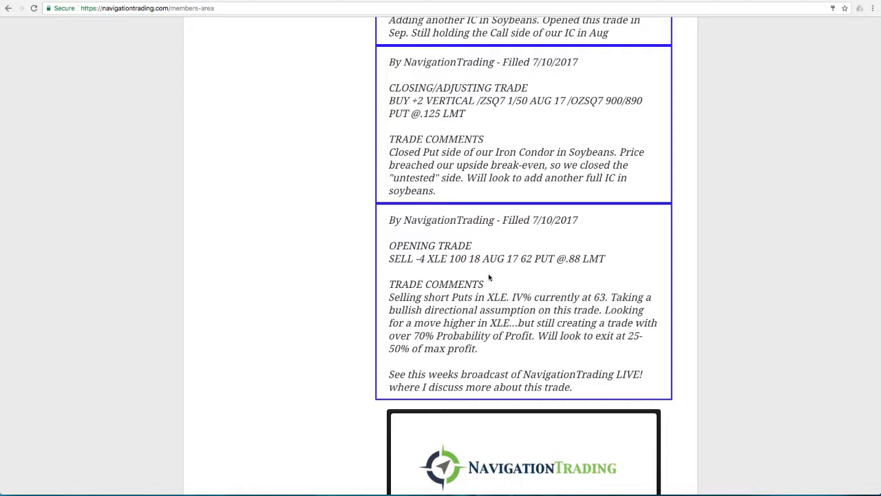
mouse_move(468, 318)
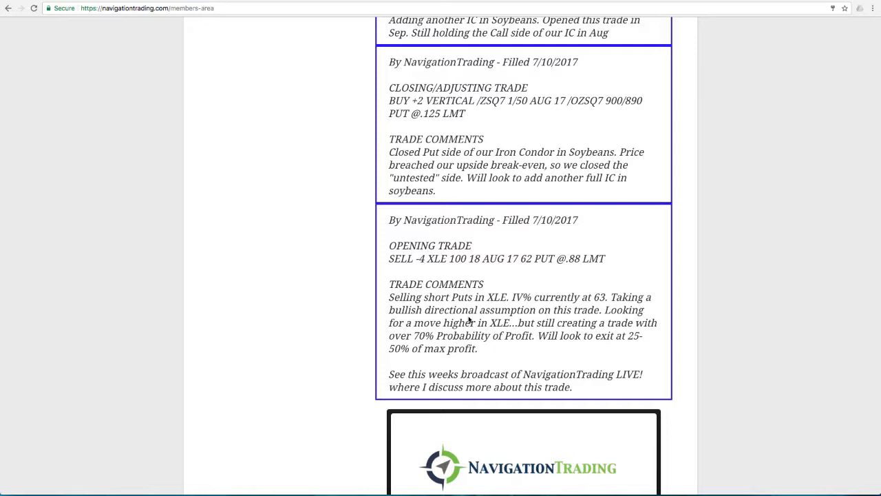
mouse_move(583, 309)
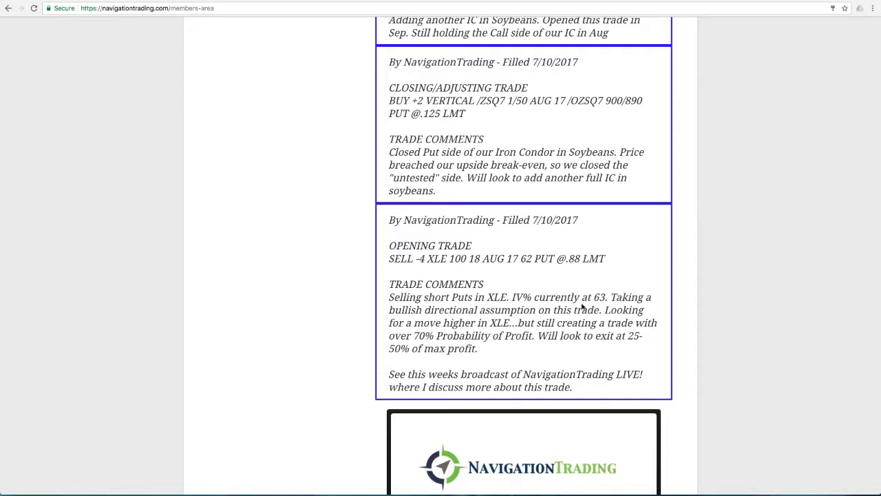
mouse_move(593, 300)
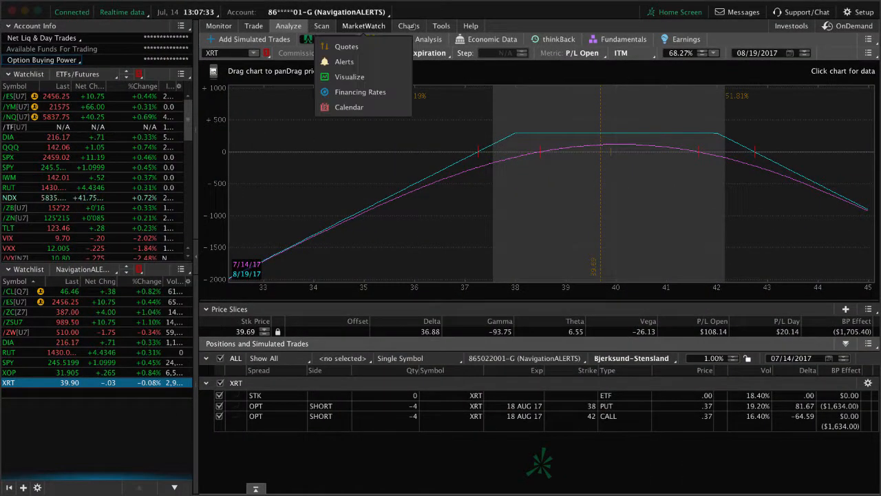
- Show the Analyze Risk Profile for the XRT short put and call position
left_click(408, 25)
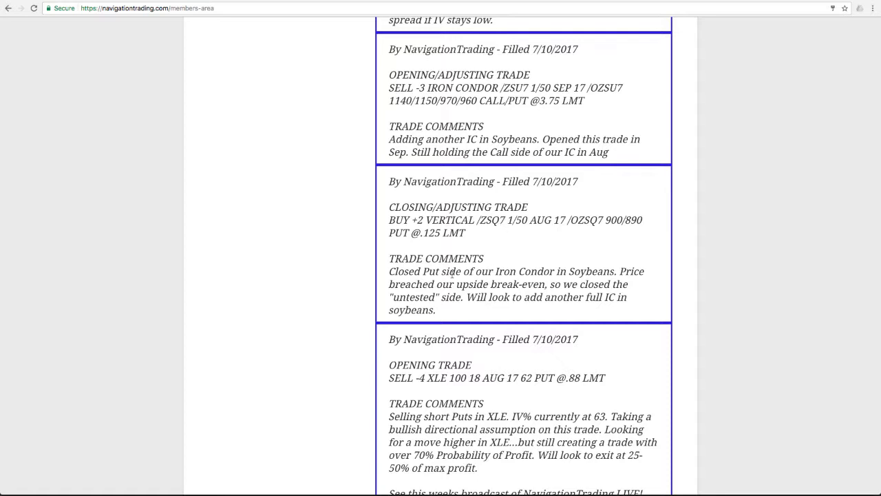
mouse_move(438, 275)
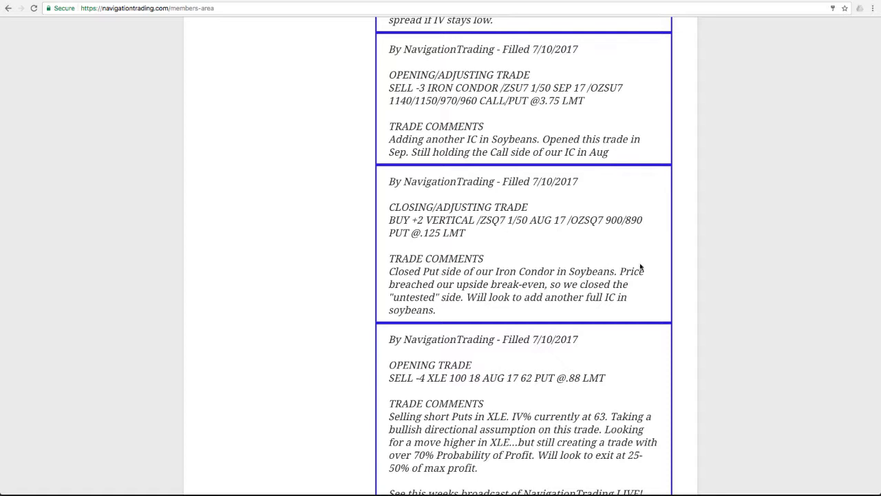
mouse_move(642, 267)
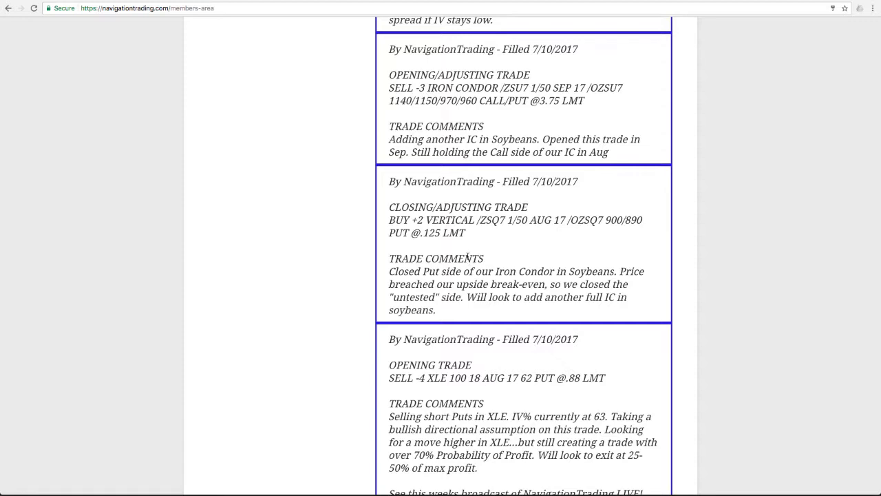
- Scroll the alerts up to the Soybeans iron condor and RUT calendar closing alerts
scroll("up", 3)
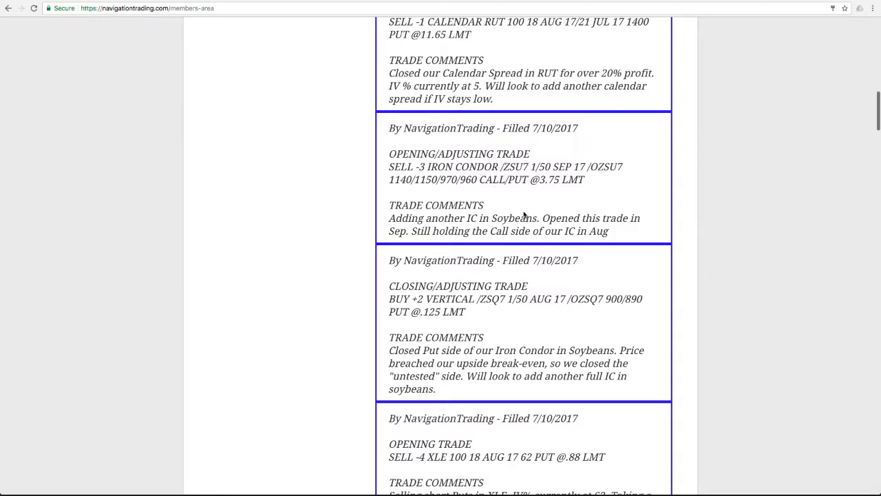
mouse_move(462, 190)
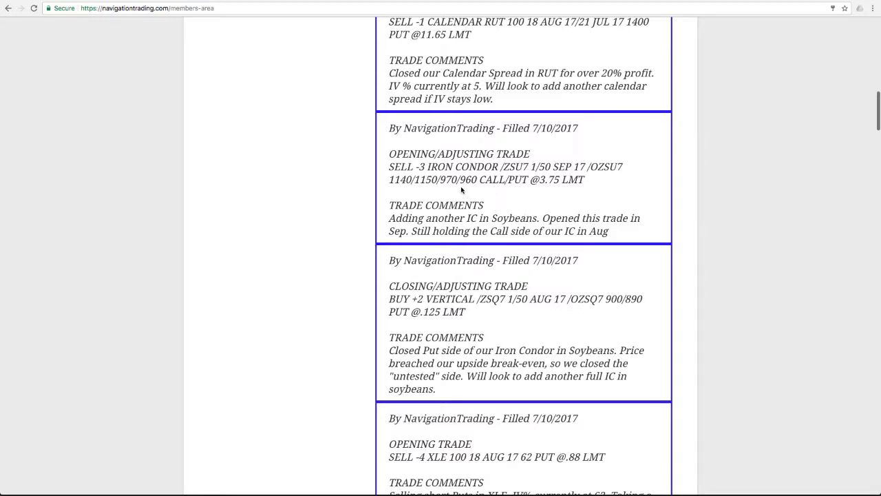
mouse_move(461, 190)
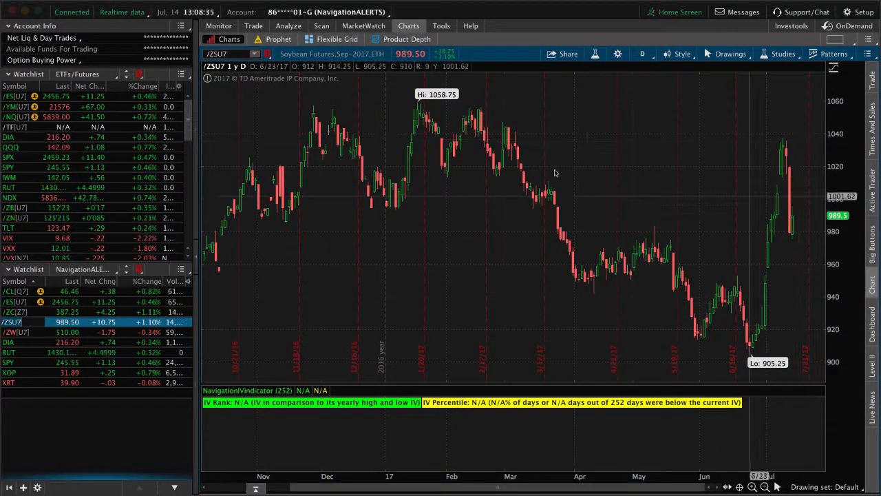
- Show the Analyze Risk Profile graph for the /ZSU7 soybeans iron condor with its four legs
left_click(289, 25)
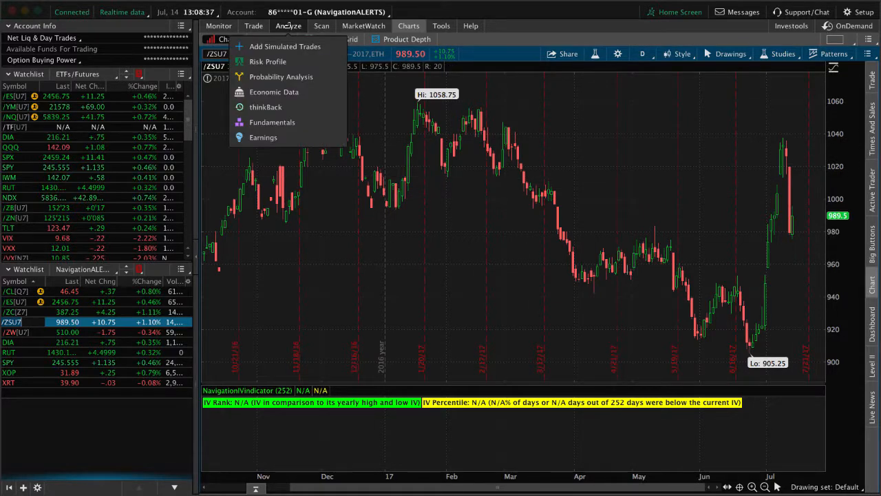
left_click(270, 61)
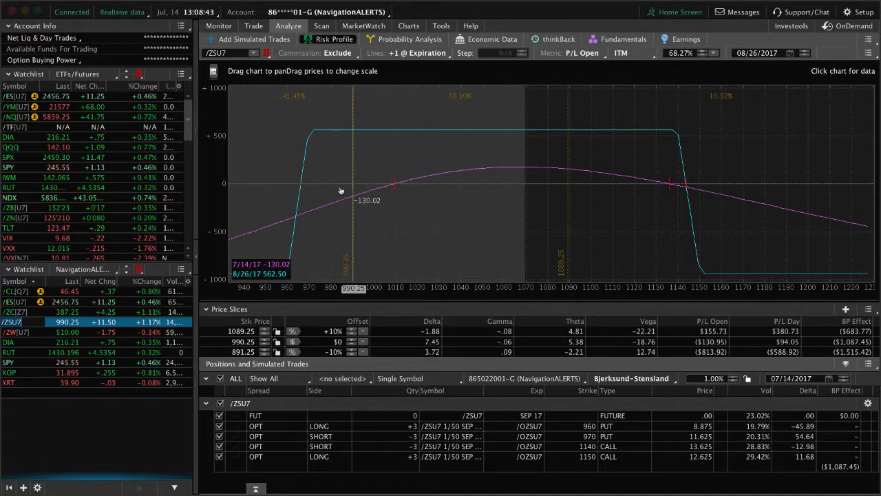
mouse_move(490, 193)
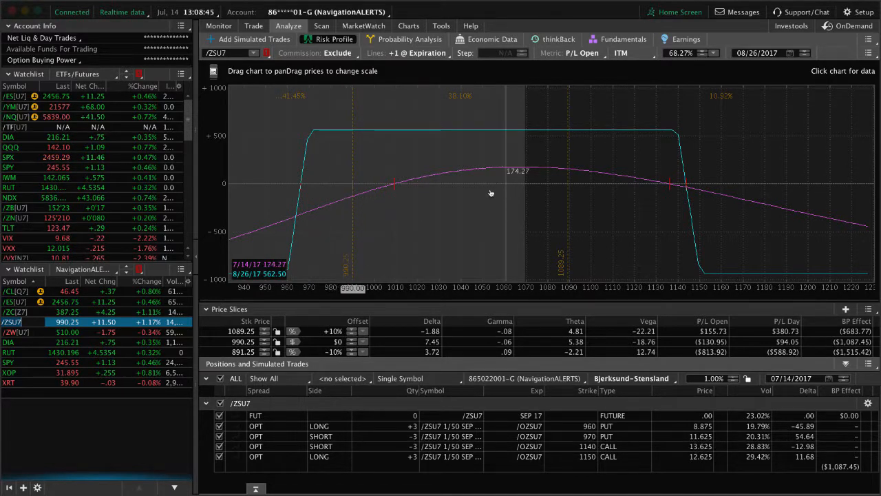
mouse_move(498, 185)
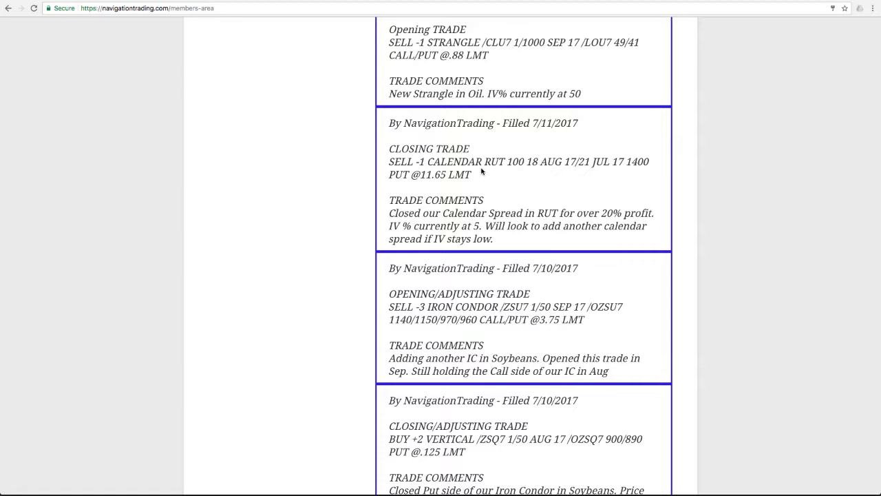
mouse_move(551, 226)
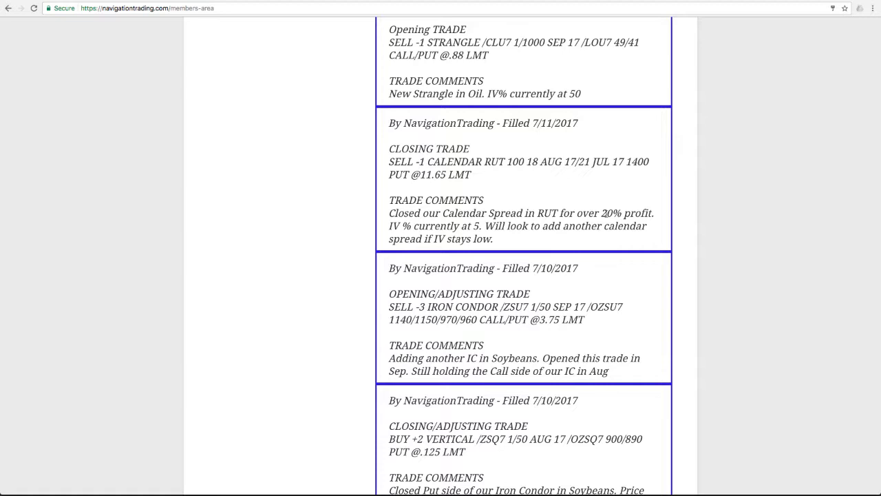
mouse_move(507, 255)
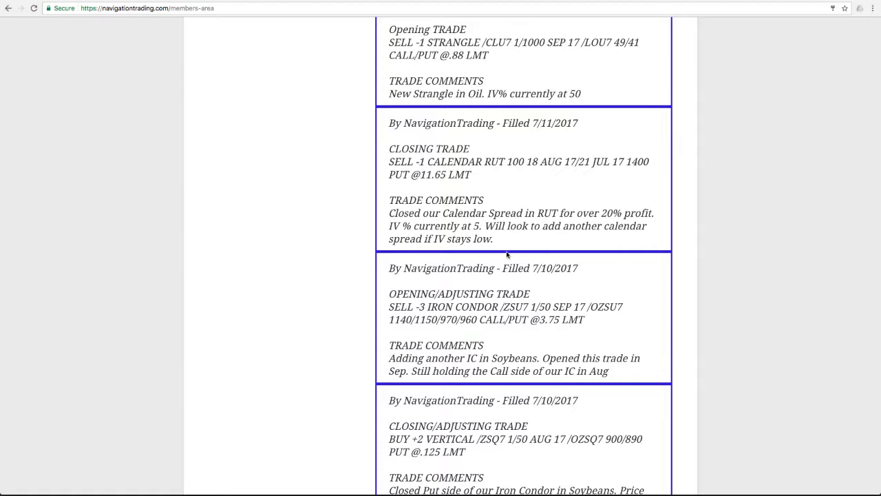
- Scroll the alerts up to the 7/11 Oil strangle and RUT calendar alerts
scroll("up", 3)
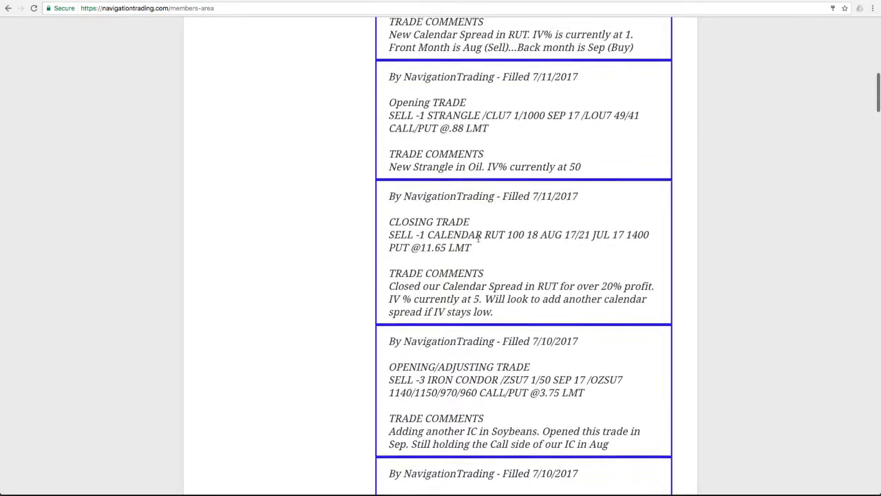
scroll("up", 3)
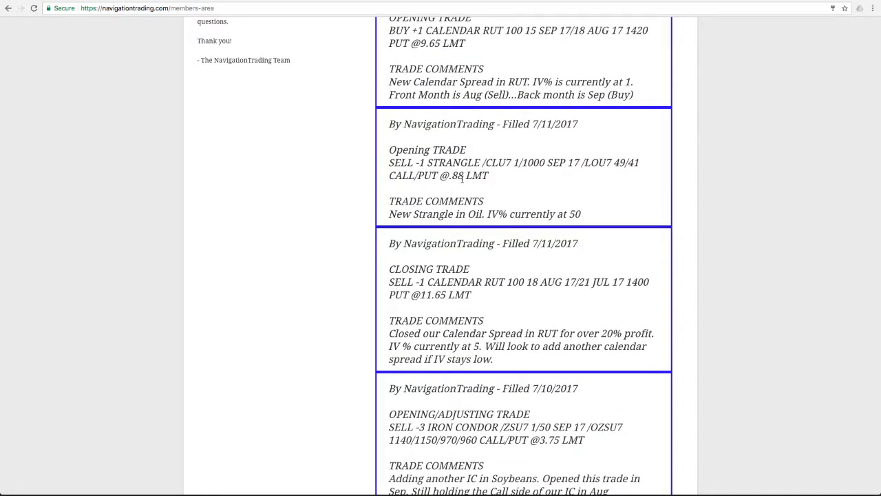
mouse_move(515, 174)
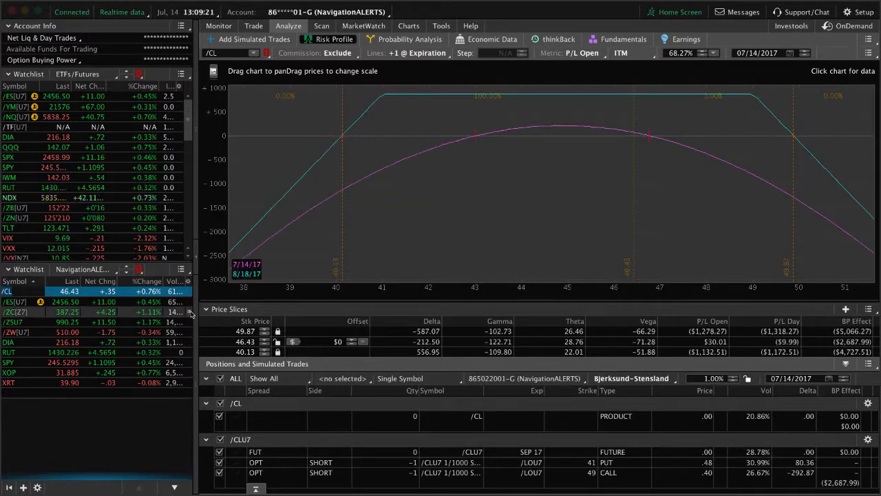
mouse_move(628, 212)
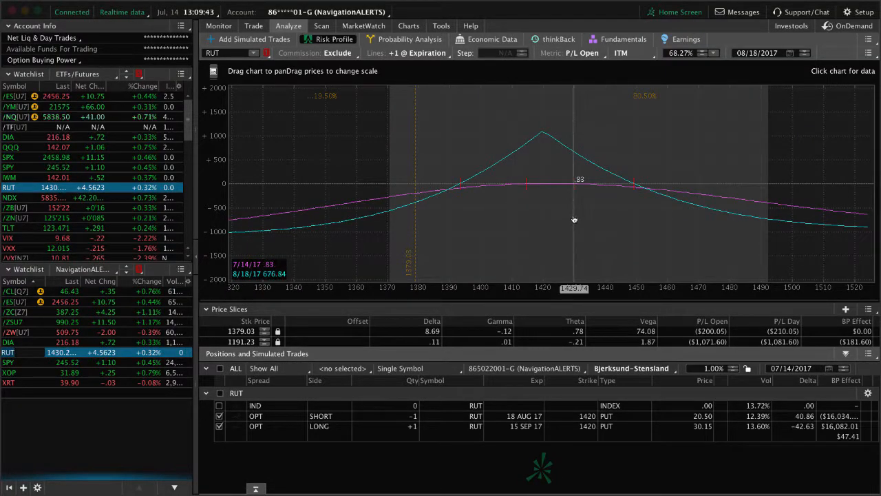
mouse_move(575, 217)
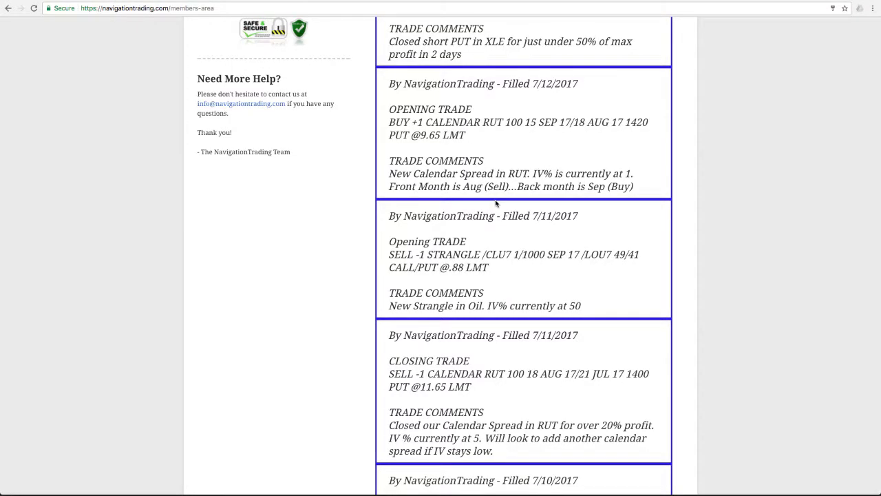
- Scroll up to the 7/12 XLE put close, 7/13 QQQ strangle close and Soybeans call-side alerts
scroll("up", 3)
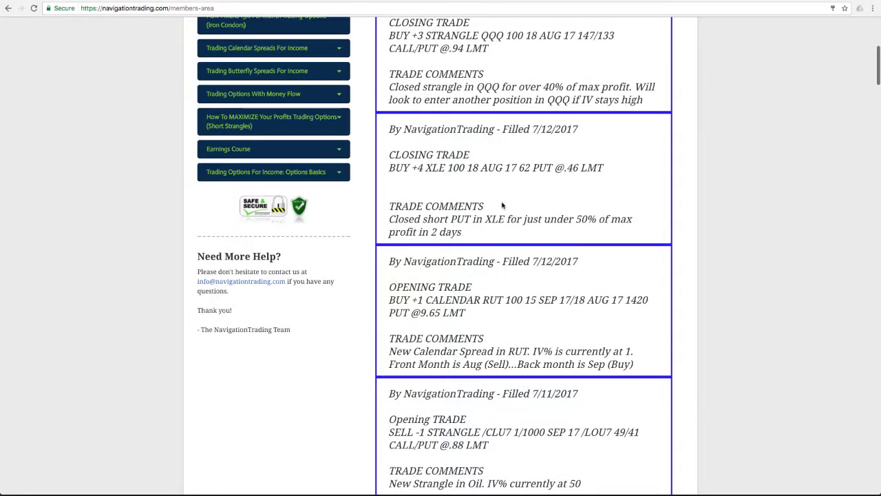
mouse_move(446, 181)
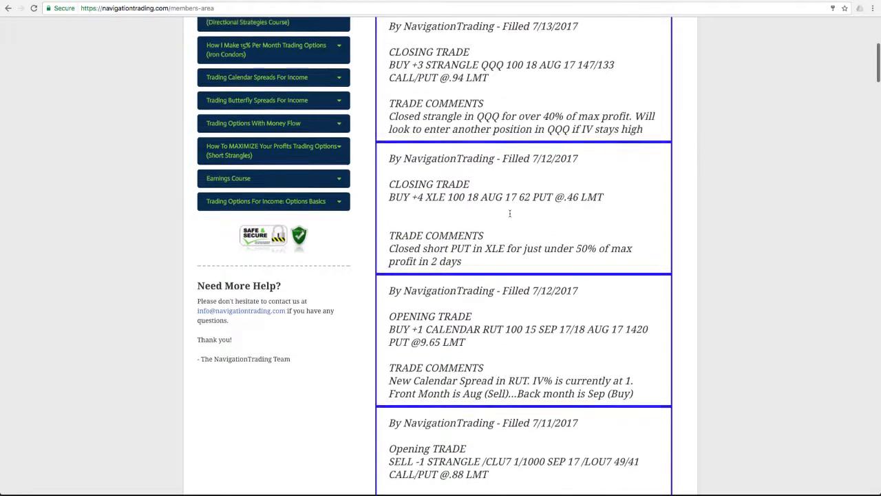
scroll("up", 3)
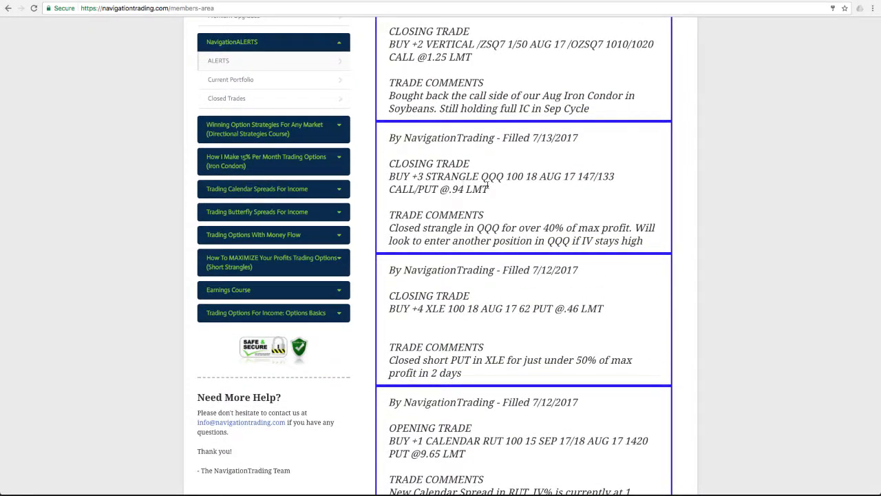
mouse_move(501, 259)
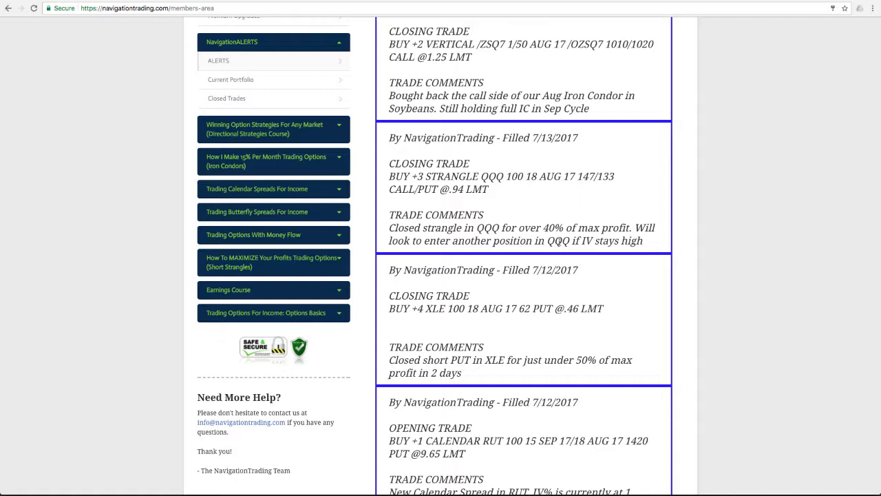
mouse_move(301, 395)
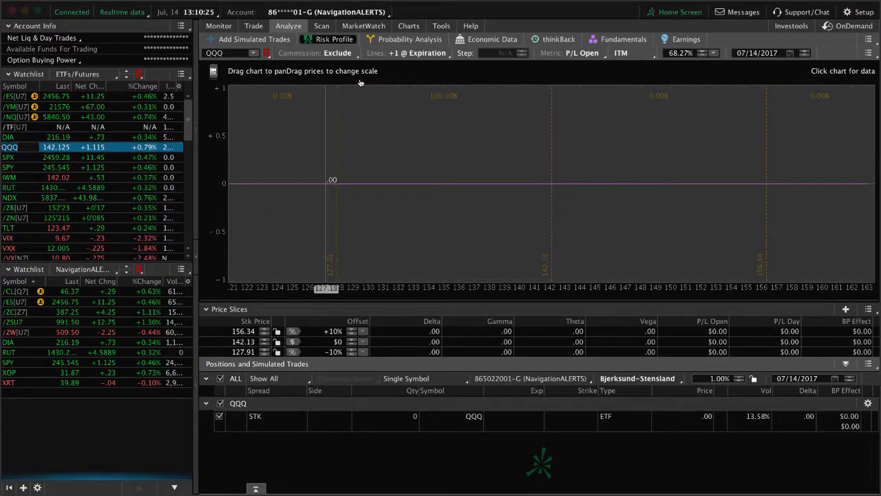
left_click(408, 25)
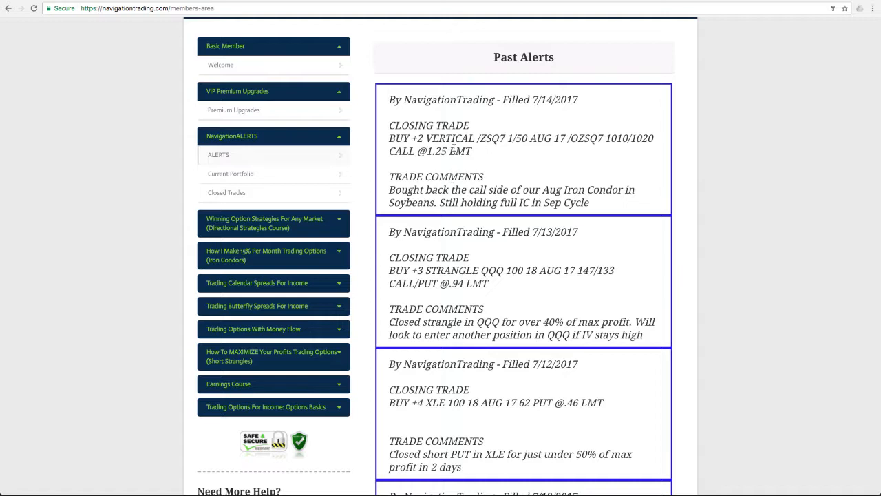
mouse_move(484, 150)
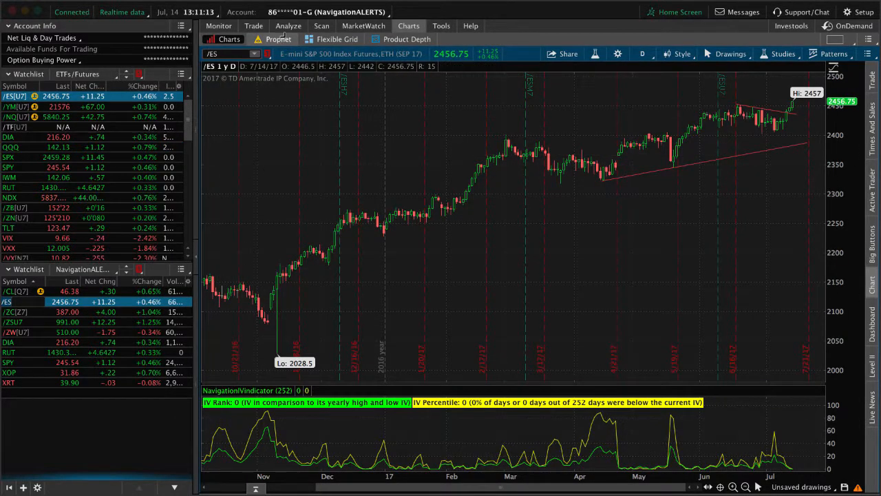
- Show the risk profile of the /ES position with its /ESU7 futures and put spreads
left_click(289, 24)
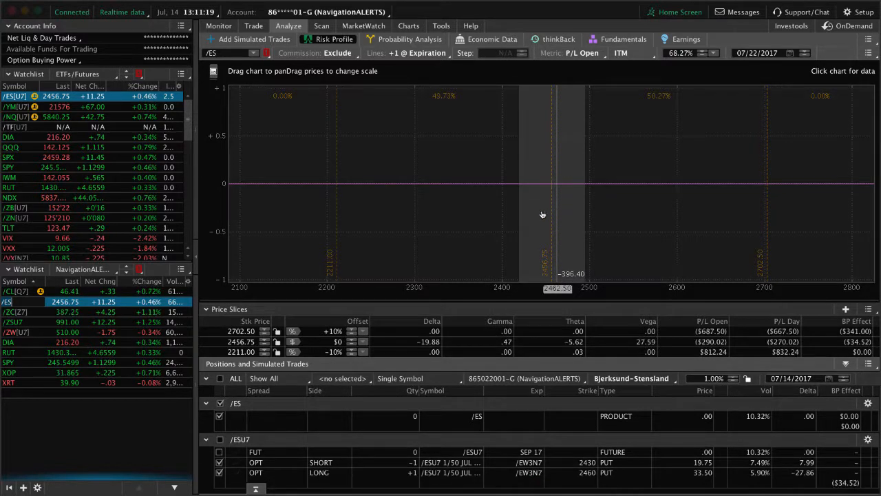
mouse_move(520, 212)
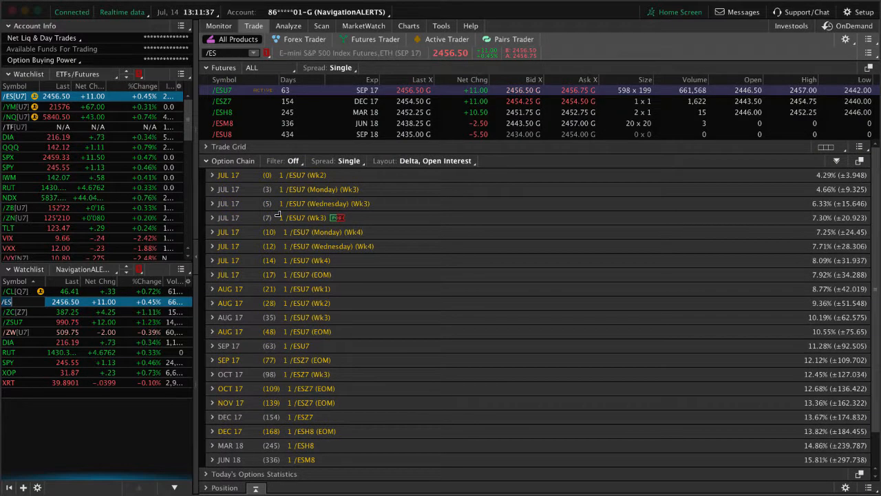
mouse_move(280, 219)
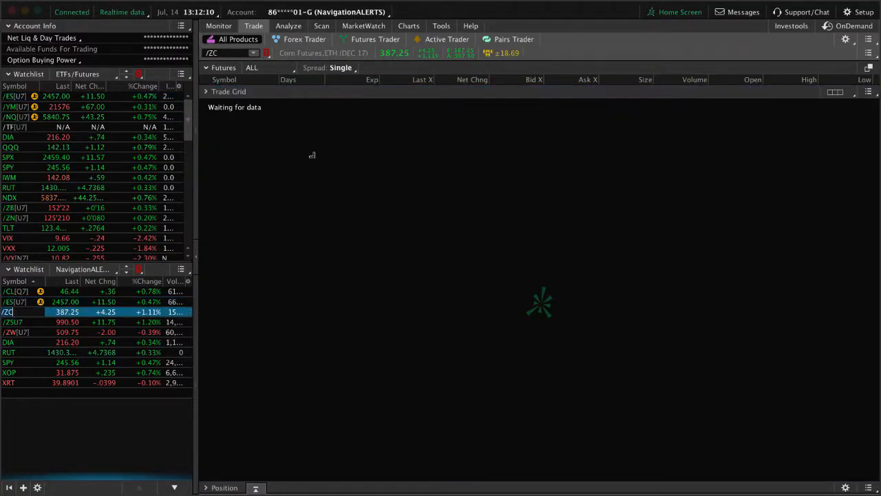
- Switch from the /ZC trade view to the Charts tab showing the one-year daily chart
left_click(288, 24)
type("/ZW")
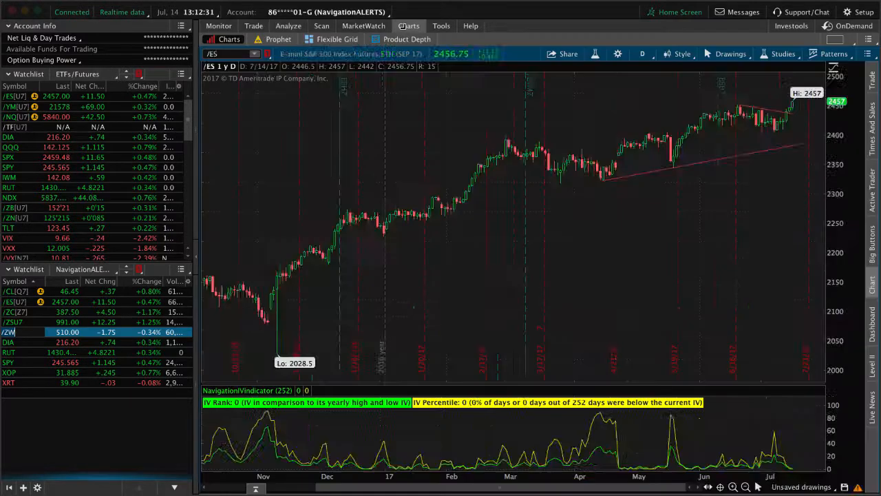
left_click(11, 332)
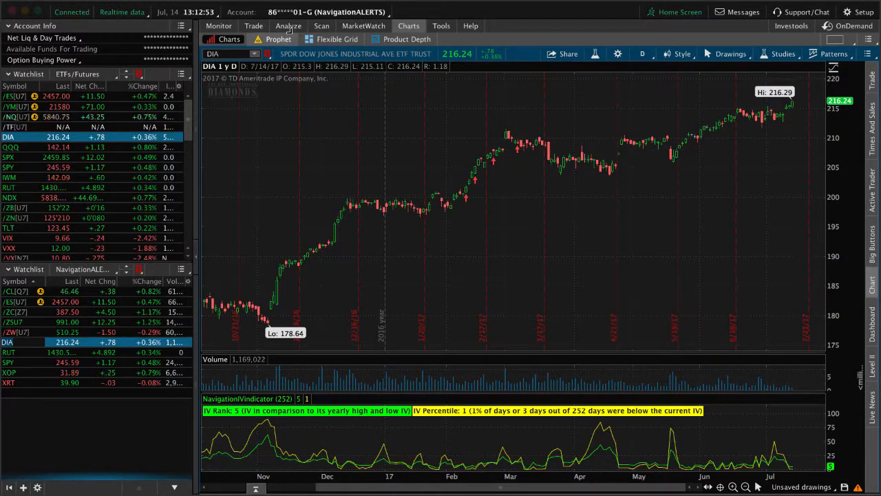
- Show the Analyze risk profile for DIA's short and long July call legs
left_click(289, 25)
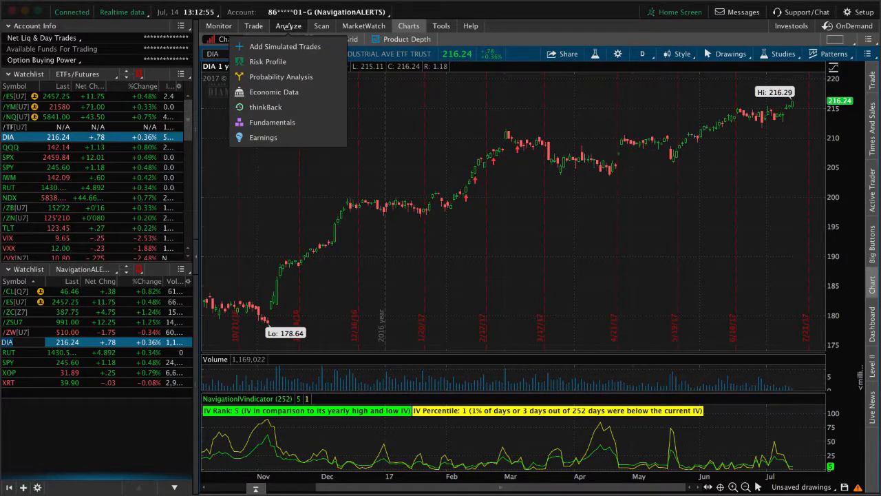
left_click(267, 60)
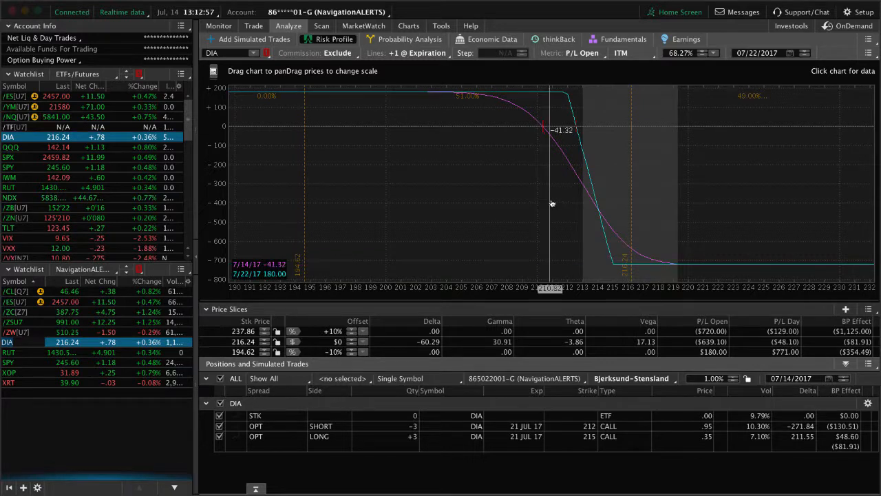
mouse_move(631, 186)
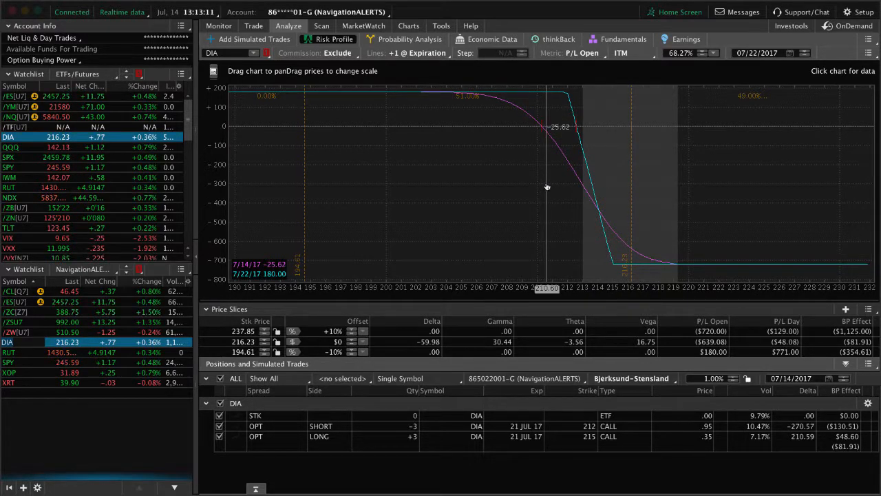
mouse_move(534, 185)
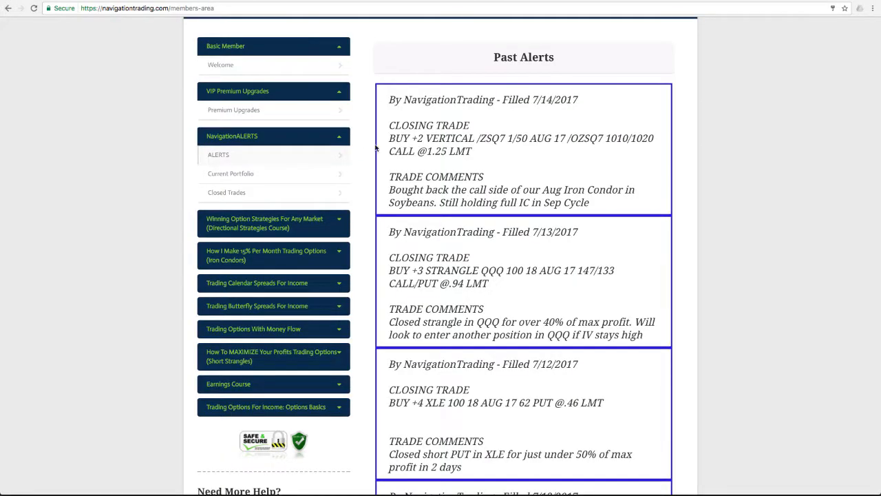
mouse_move(393, 176)
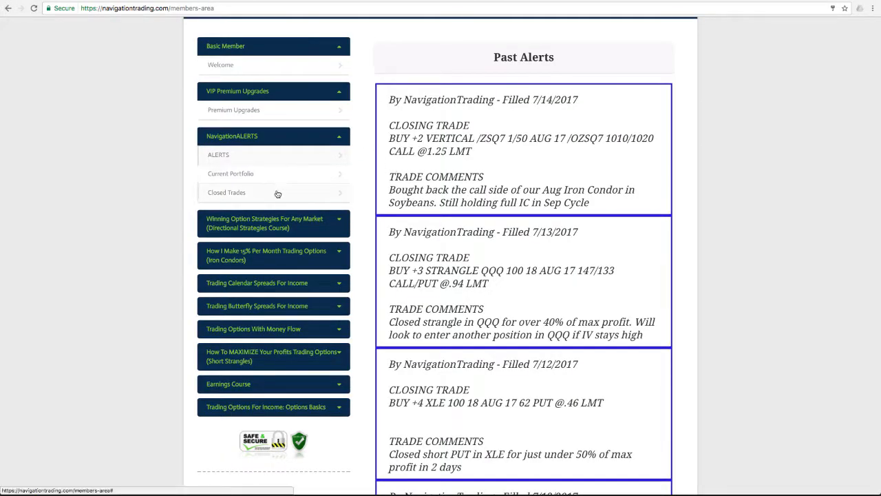
- Go to Closed Trades and scan this month's closed positions and their total profits
left_click(226, 193)
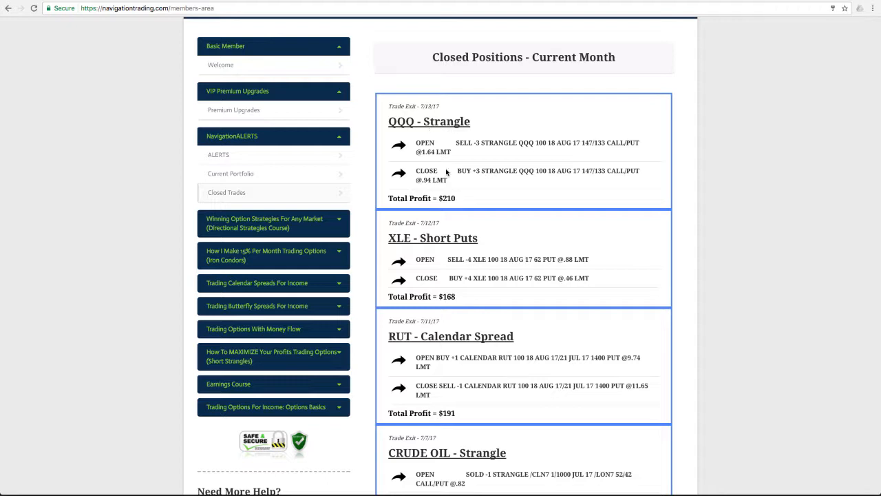
mouse_move(457, 201)
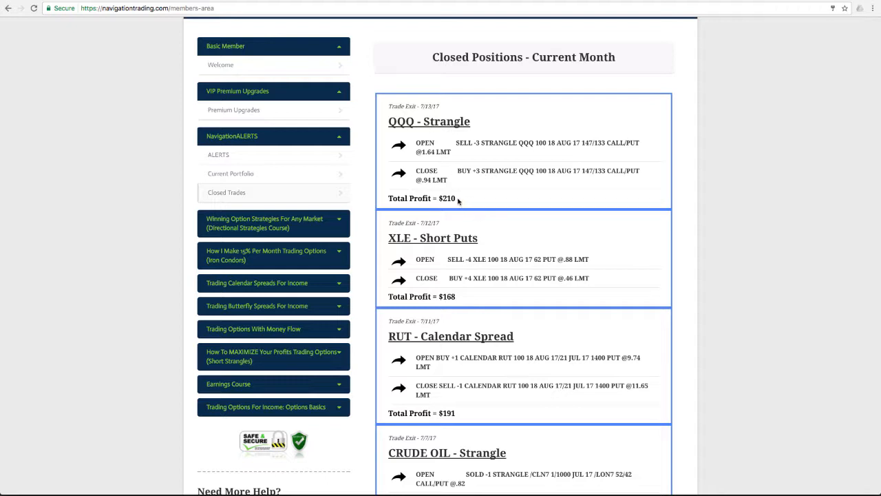
mouse_move(414, 249)
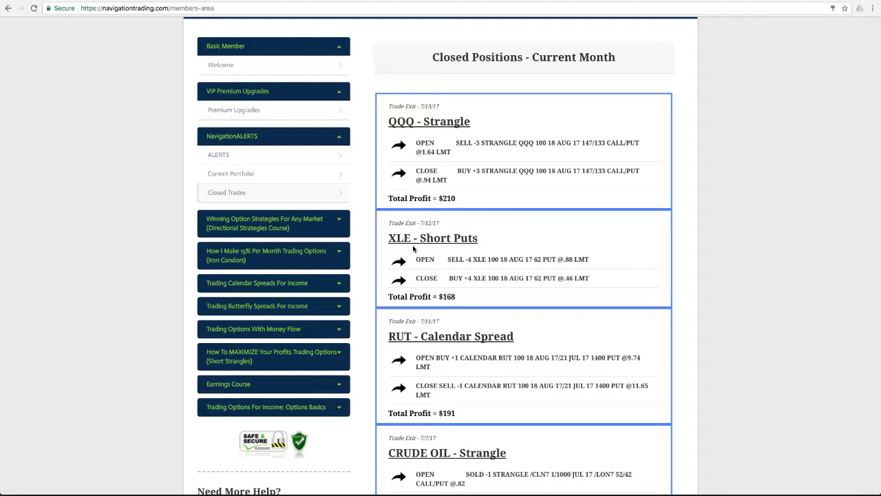
scroll("down", 3)
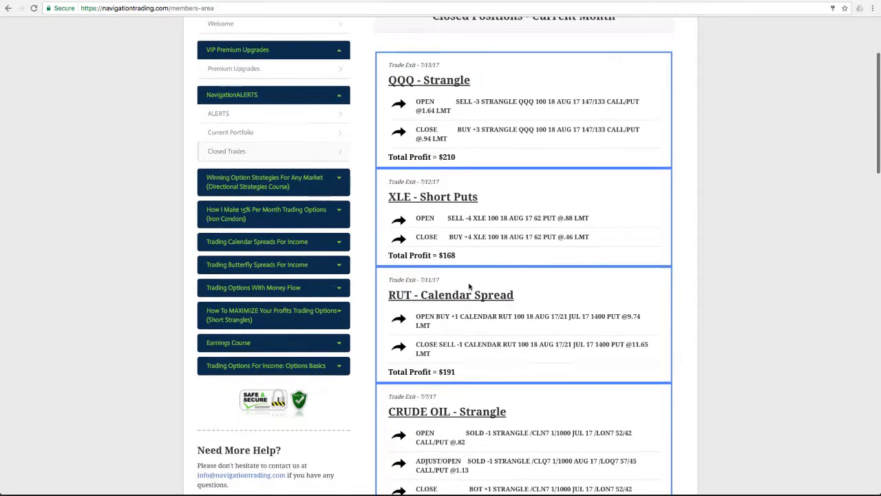
scroll("down", 3)
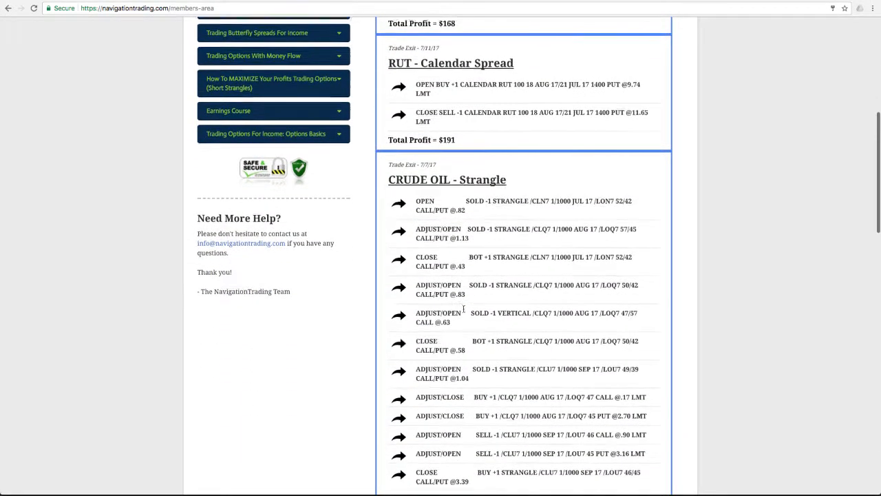
scroll("down", 3)
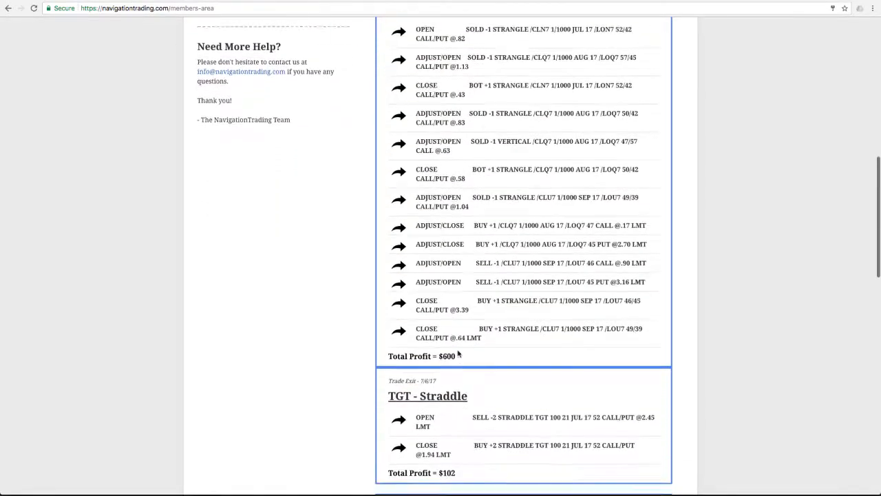
scroll("down", 3)
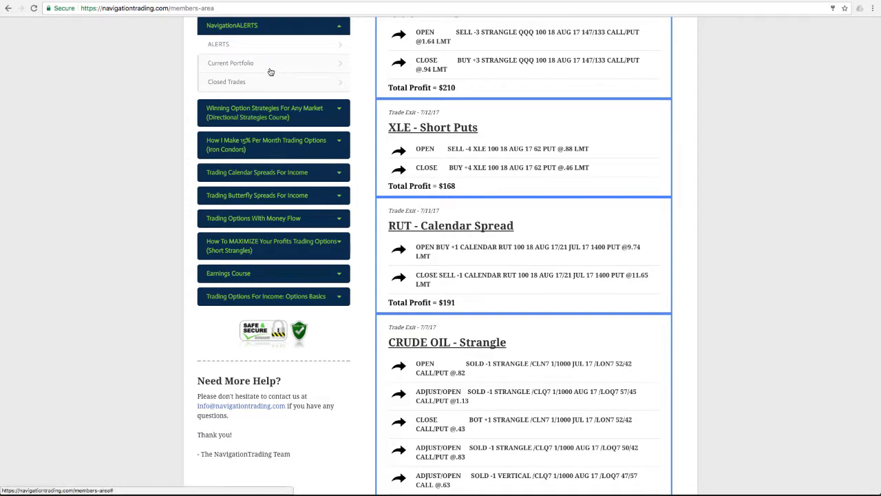
- Go to Current Portfolio and look over the RUT calendar, Oil strangle and XOP straddle positions
left_click(231, 63)
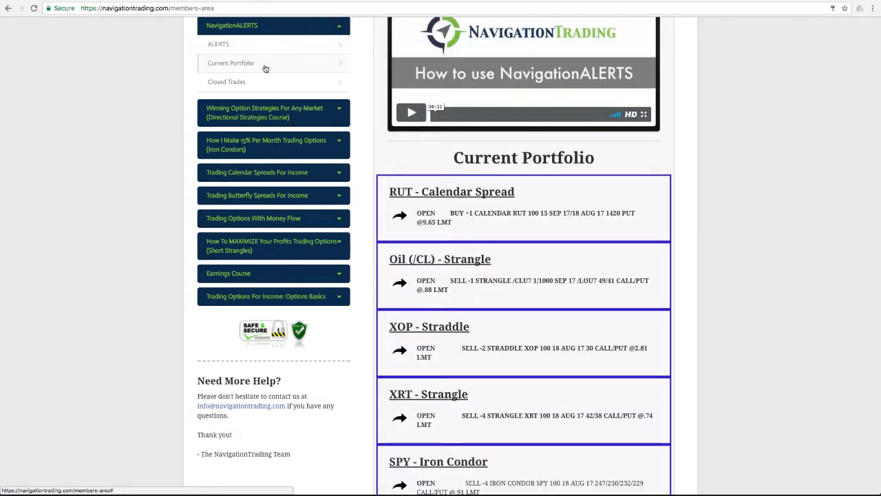
scroll("down", 3)
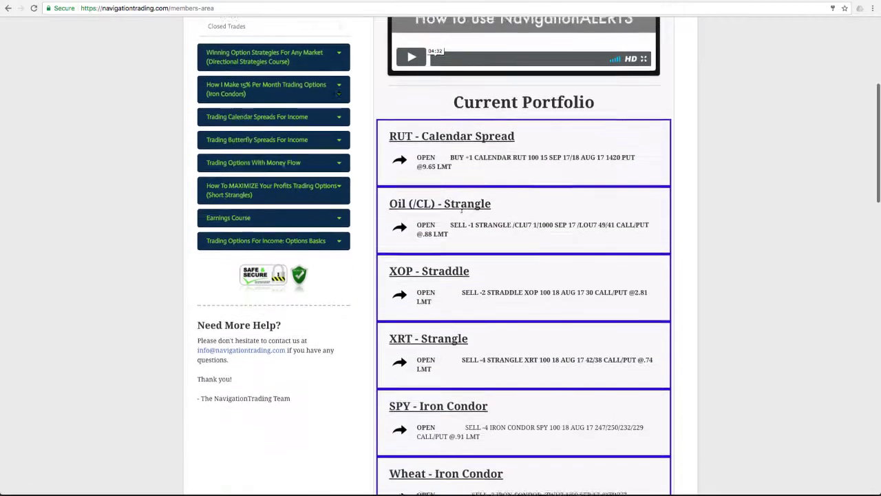
scroll("up", 3)
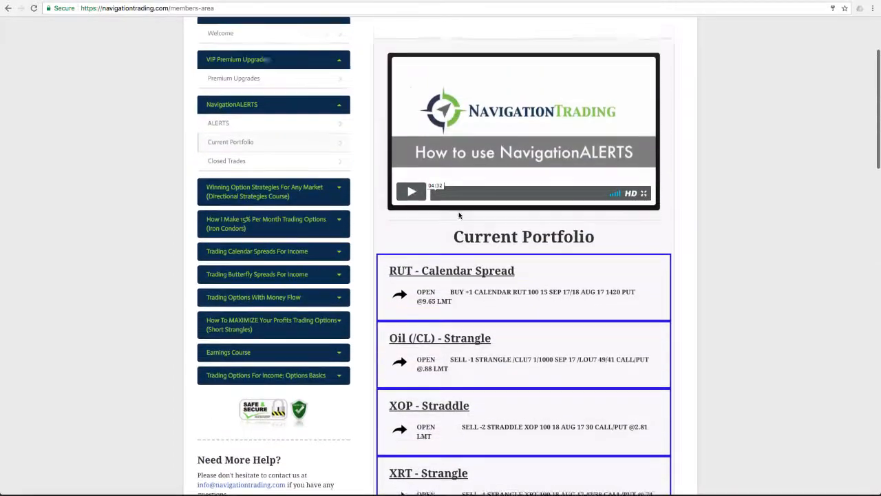